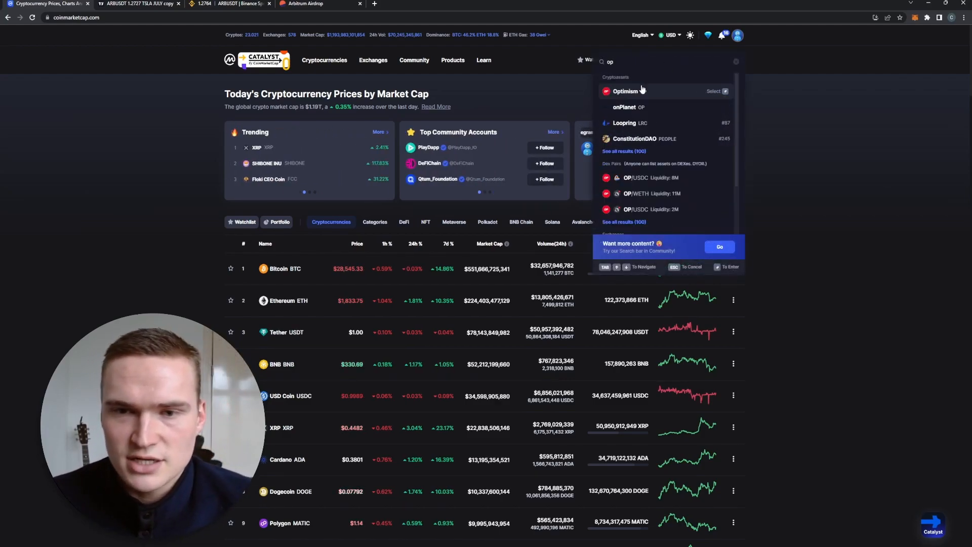
Visit the Optimism coin page, then bring up the ARBUSDT 15-minute KuCoin chart
click(625, 91)
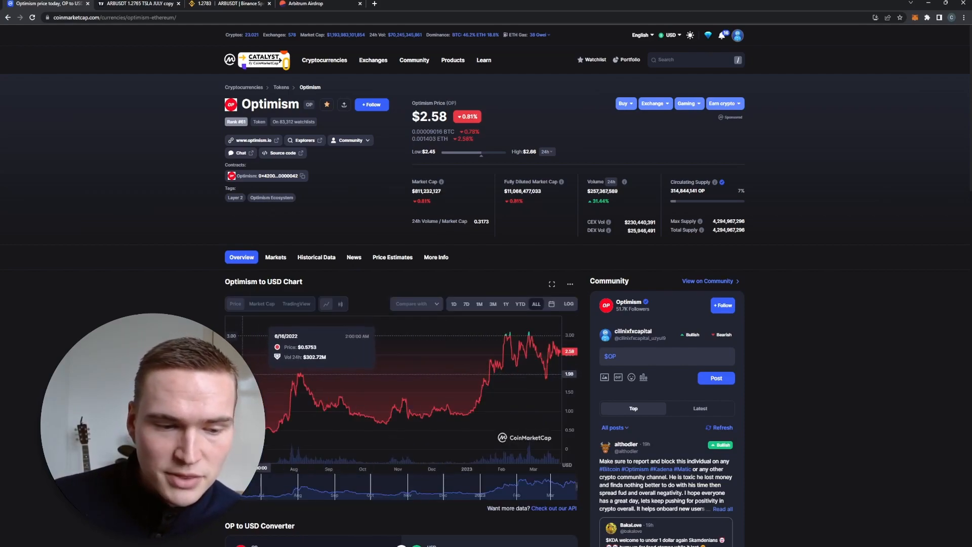
mouse_move(298, 372)
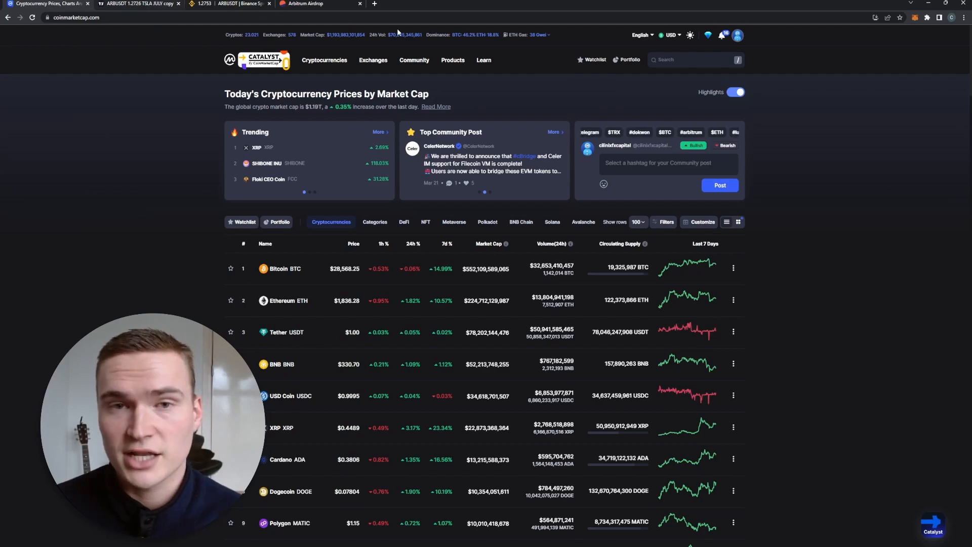
click(139, 4)
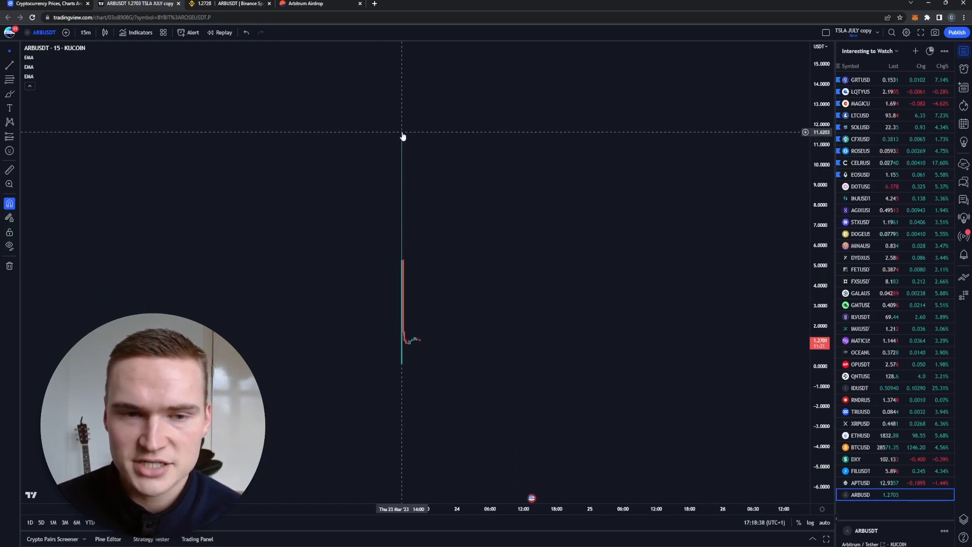
mouse_move(441, 147)
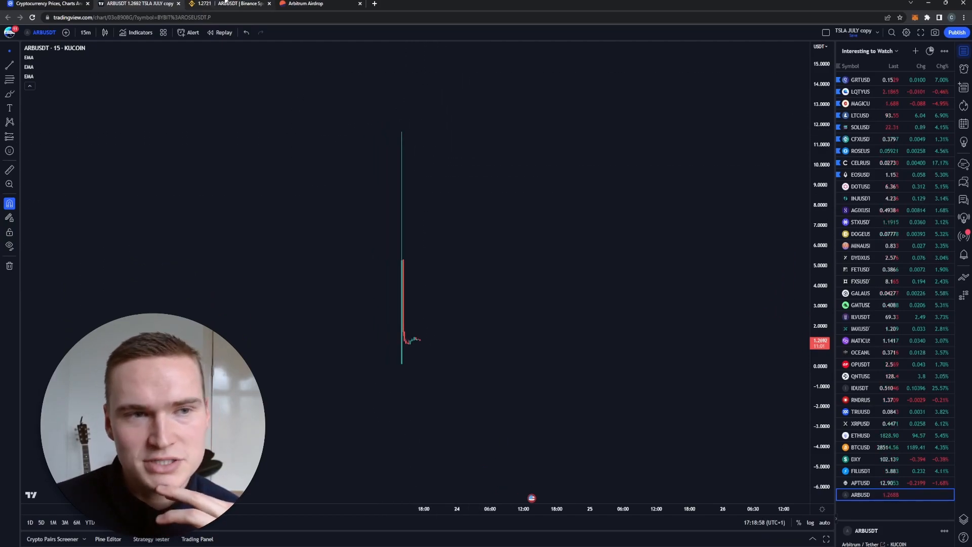
Return to CoinMarketCap's Arbitrum page and show its spot Markets list ranked by volume
click(227, 4)
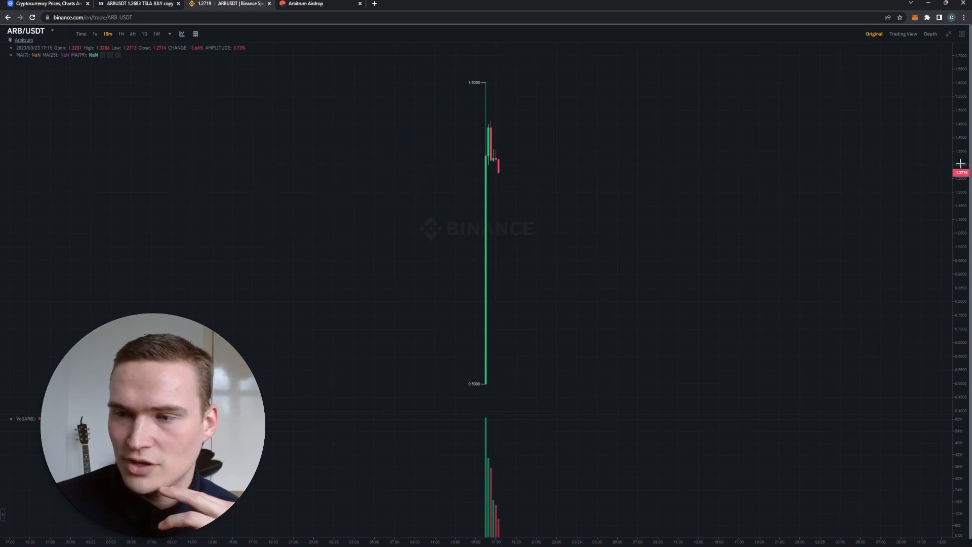
click(46, 4)
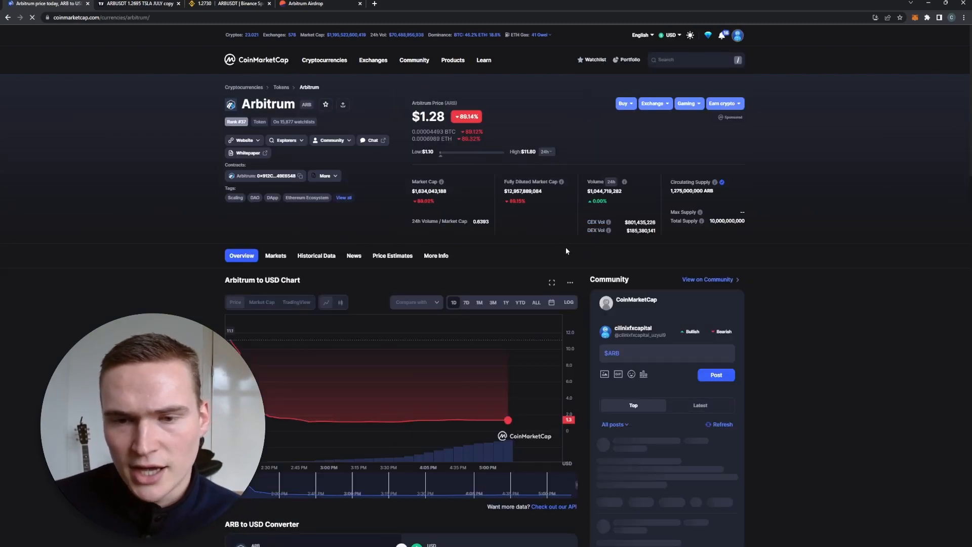
scroll(down, 3)
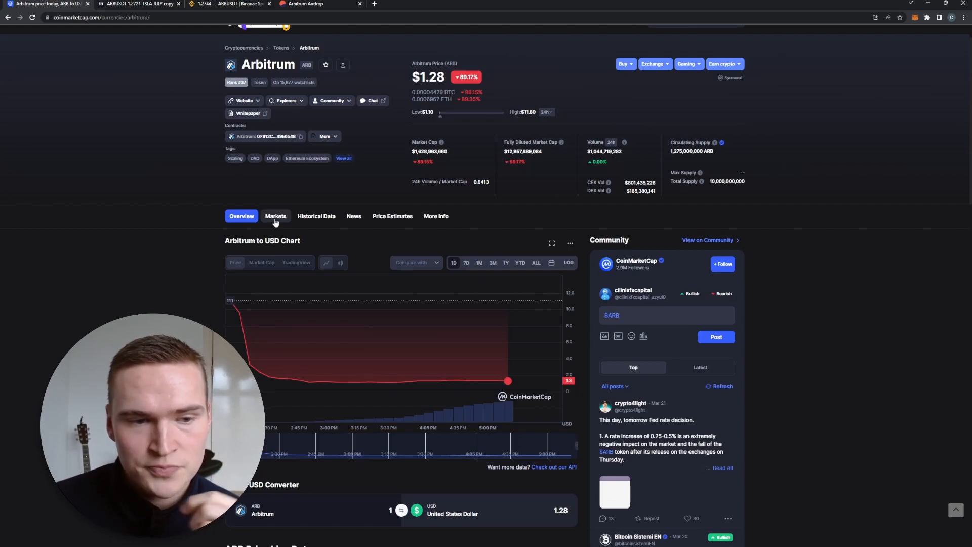
click(276, 216)
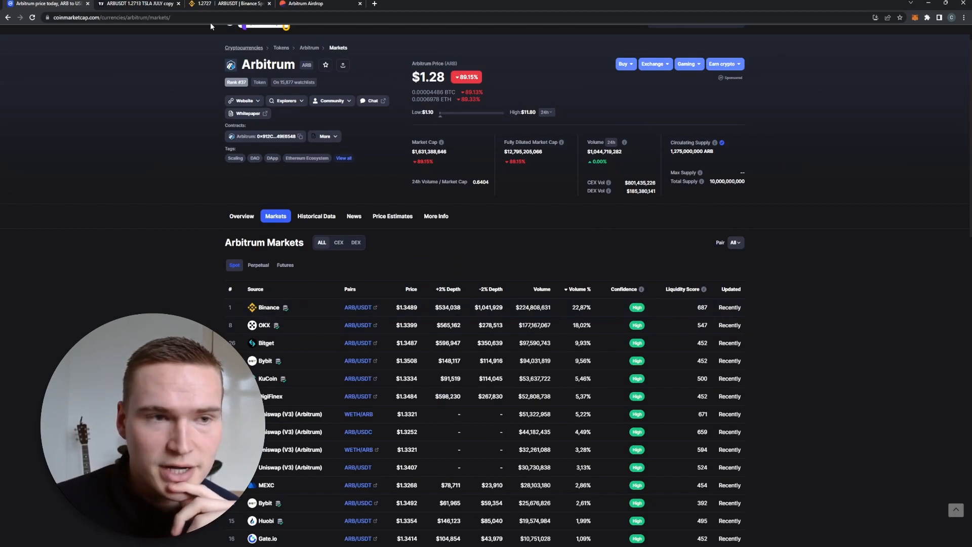
Bring Binance's ARB/USDT 15-minute spot chart back on screen
click(223, 5)
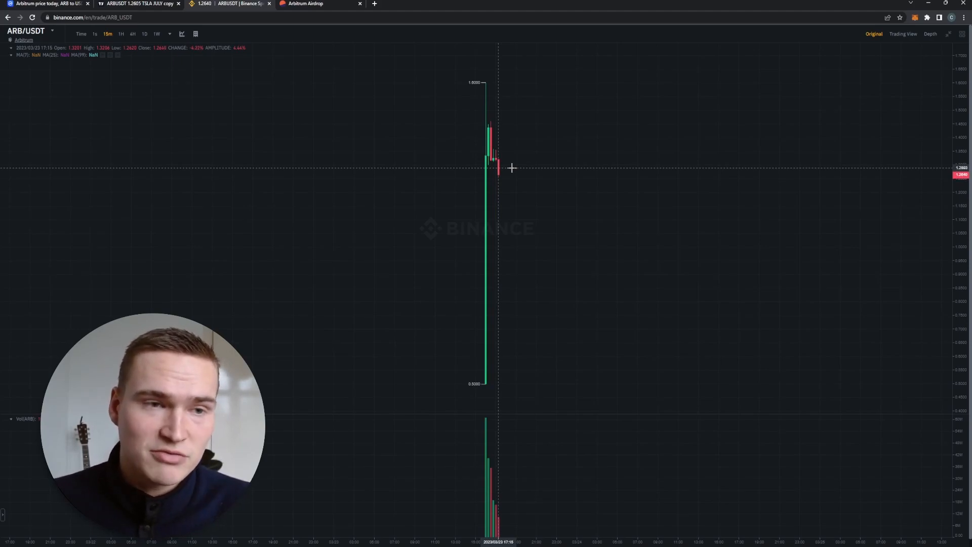
mouse_move(637, 503)
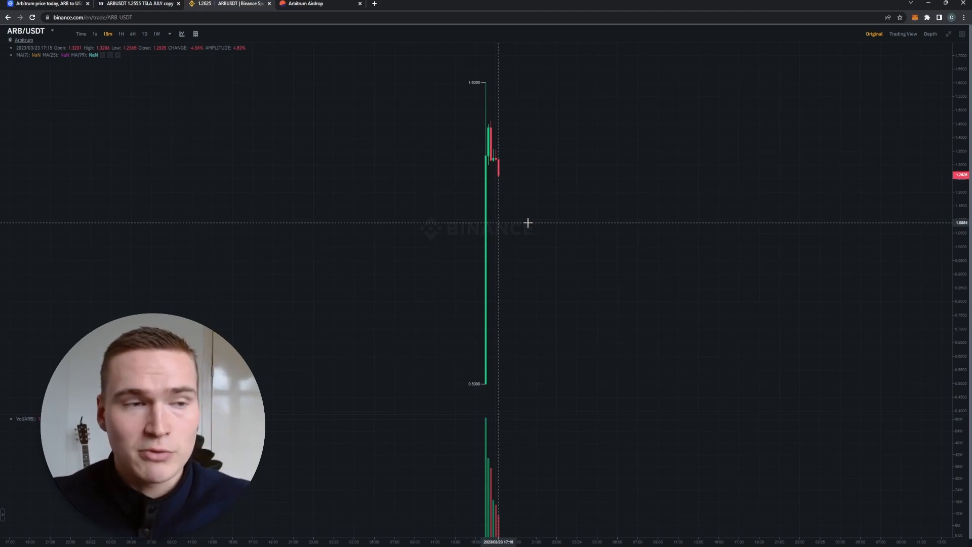
Return Arbitrum to its CoinMarketCap overview, then bring up Blockworks' Arbitrum Airdrop Analysis on Dune
click(46, 4)
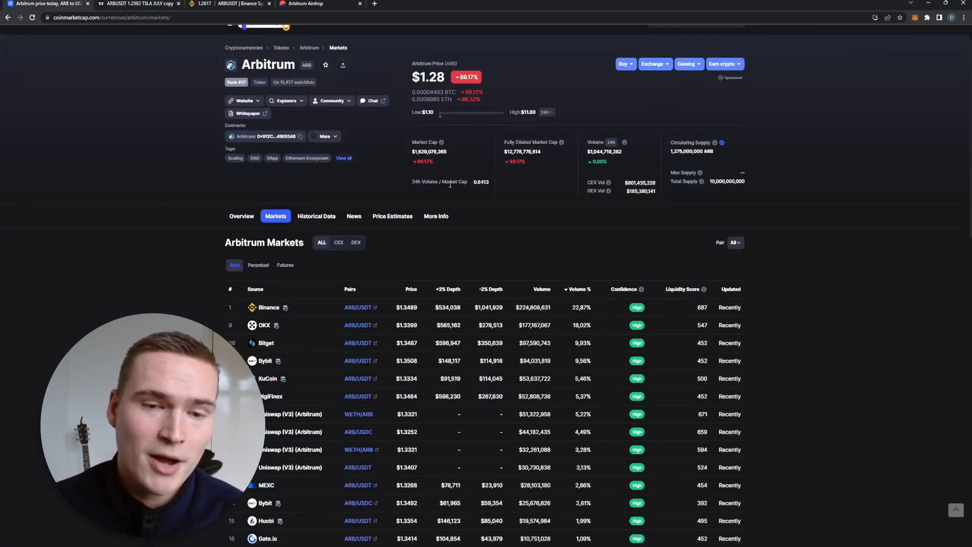
click(241, 215)
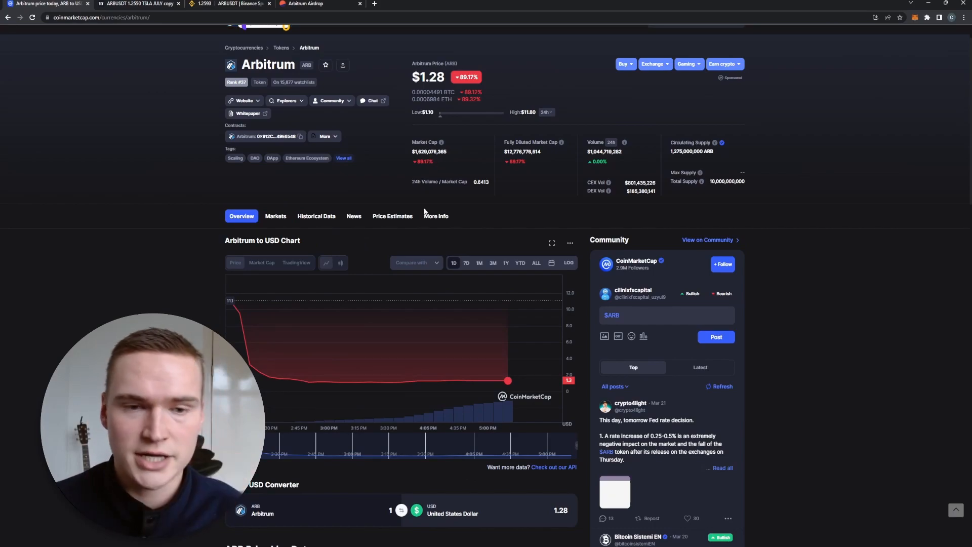
click(231, 4)
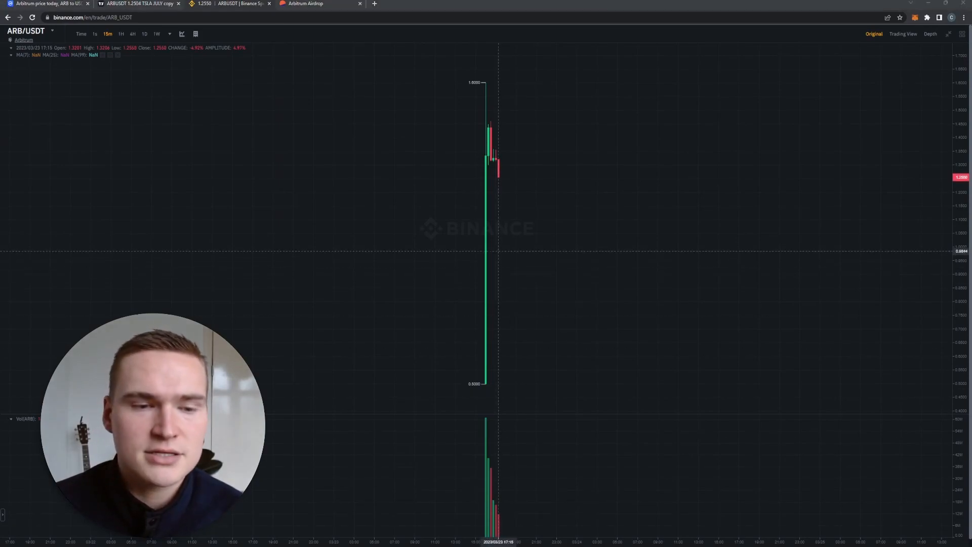
click(321, 4)
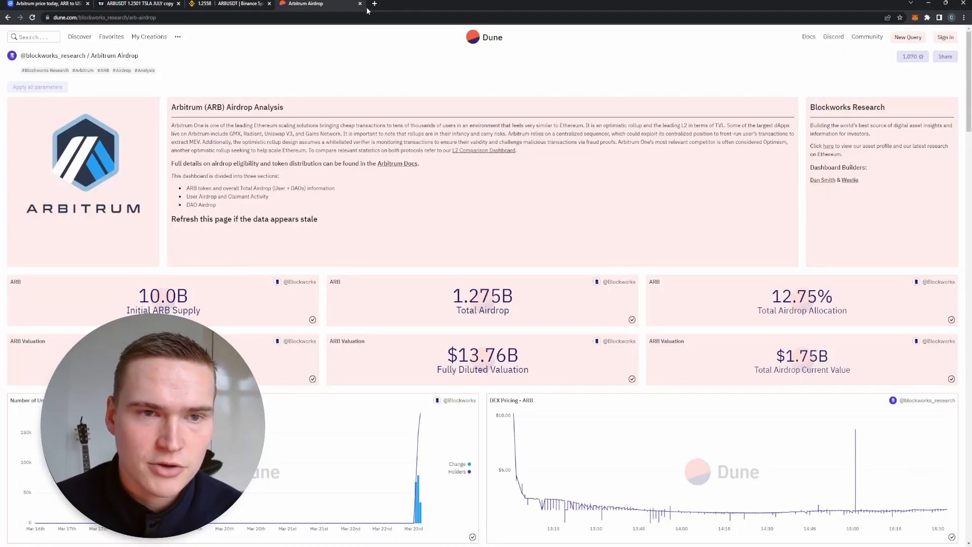
From Dune's Discover list, load Tracking Arbitrum Airdrop and reach the $ARB Airdrop Claims Status figures
click(123, 17)
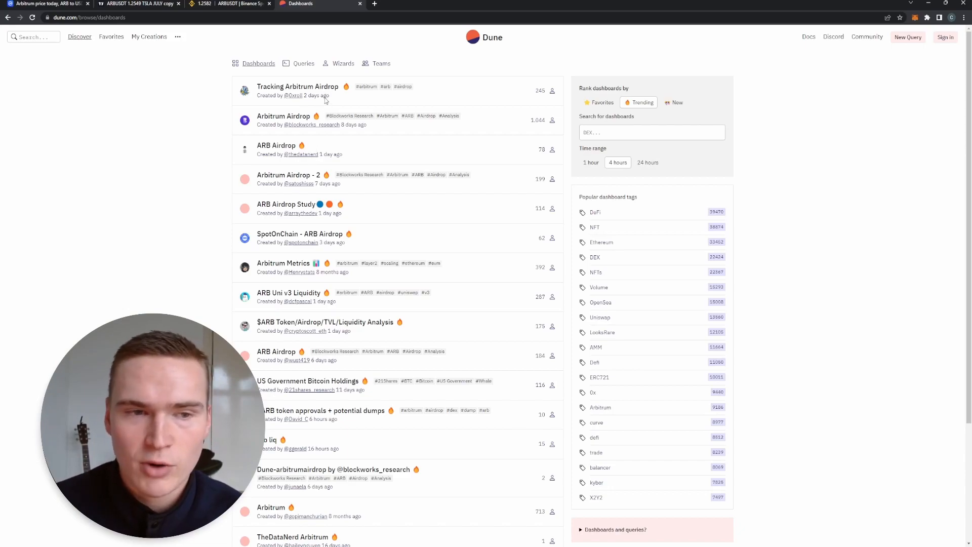
click(297, 86)
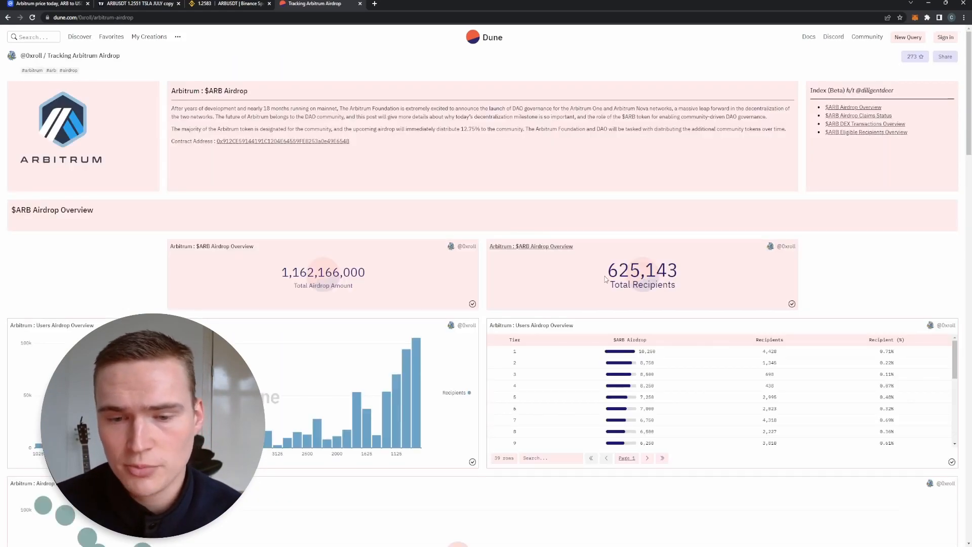
scroll(down, 3)
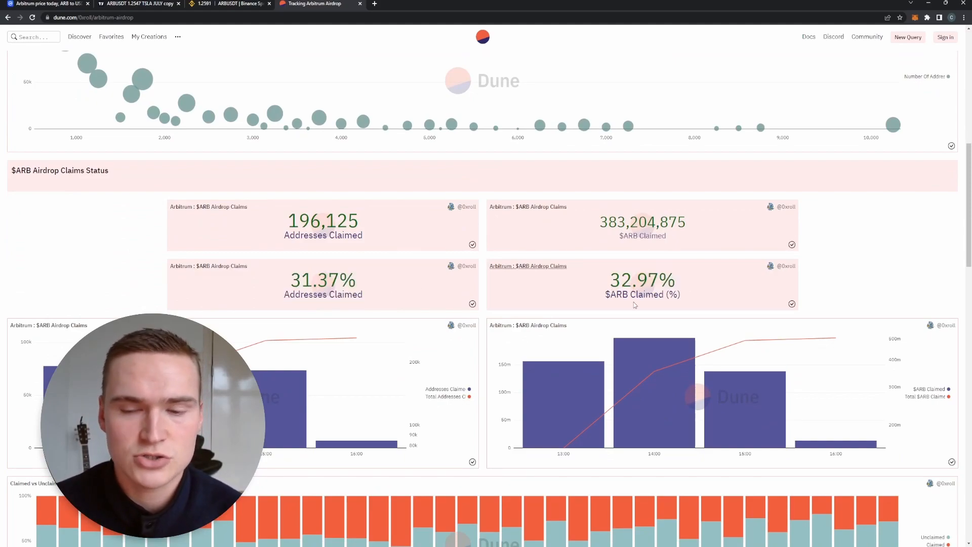
double_click(620, 281)
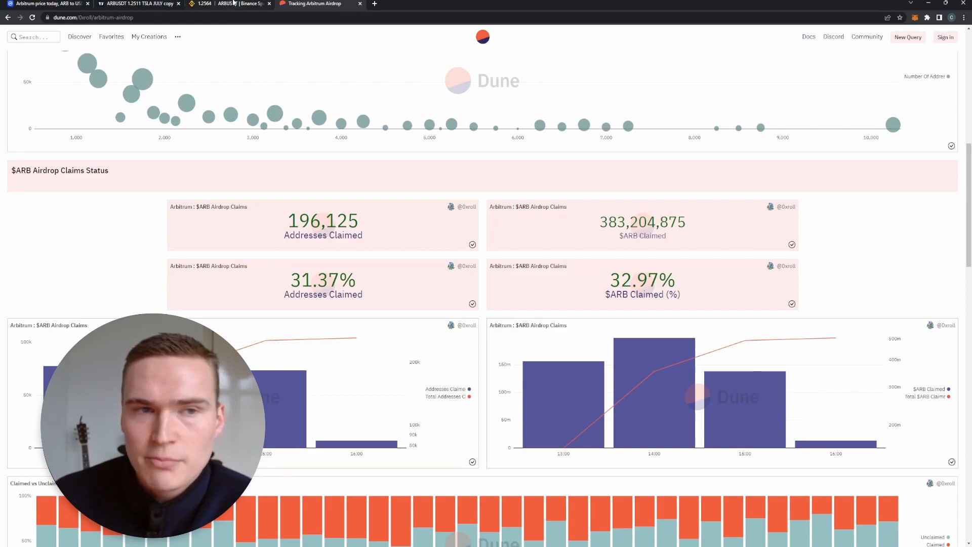
click(230, 4)
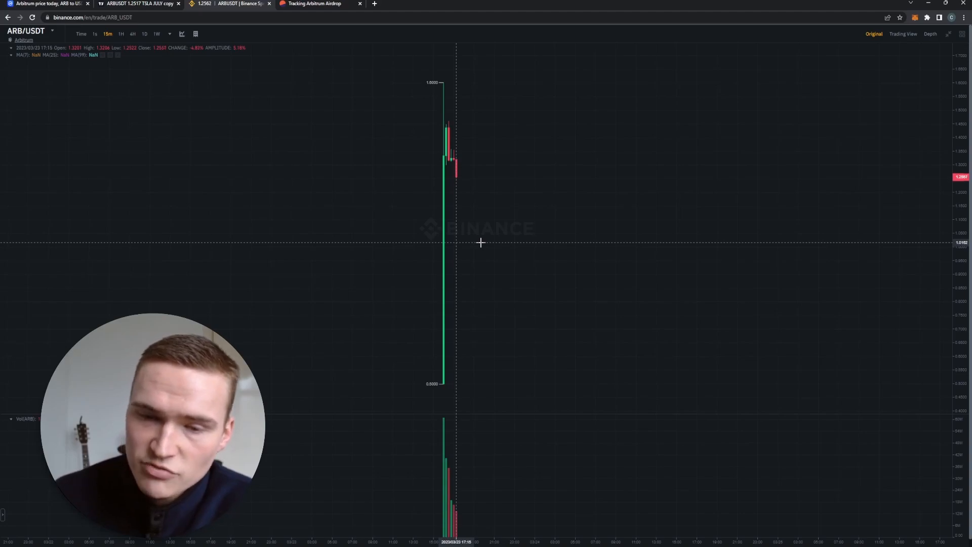
mouse_move(469, 233)
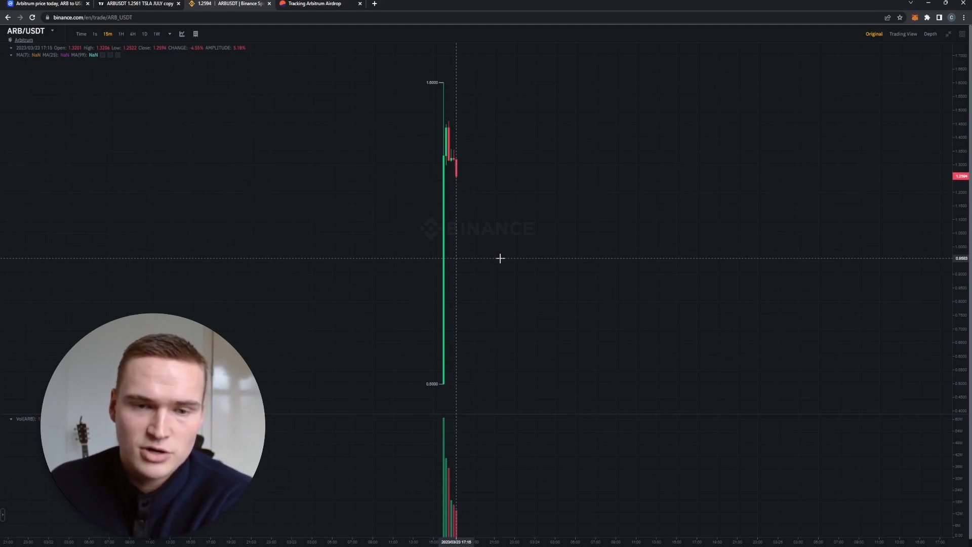
click(317, 4)
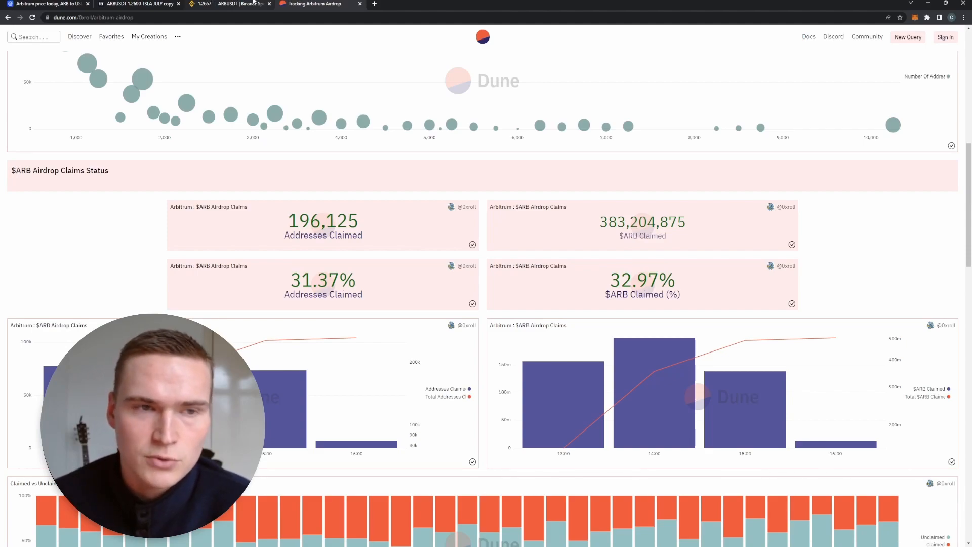
Compare the Binance ARB/USDT chart with the Dune claims dashboard, finishing on the Binance chart
click(228, 4)
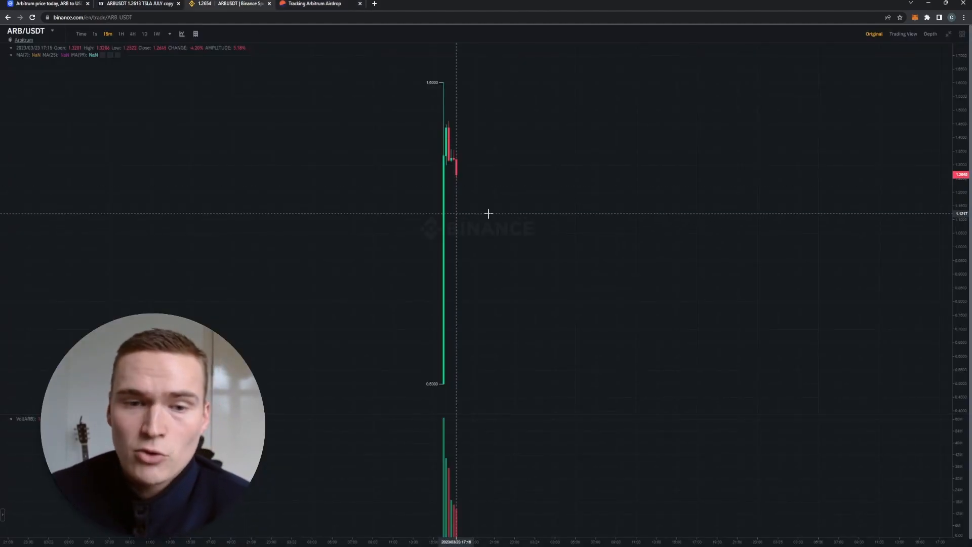
mouse_move(471, 261)
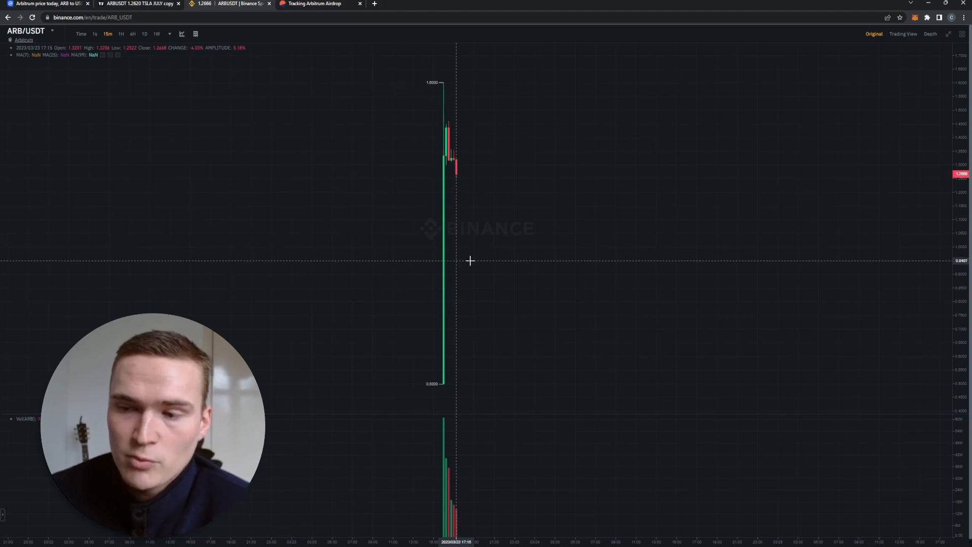
click(320, 4)
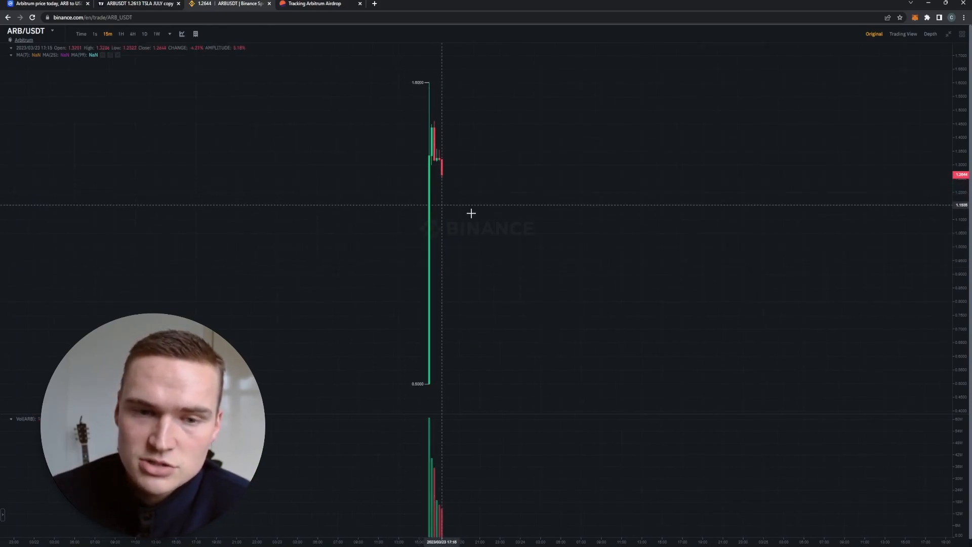
mouse_move(475, 234)
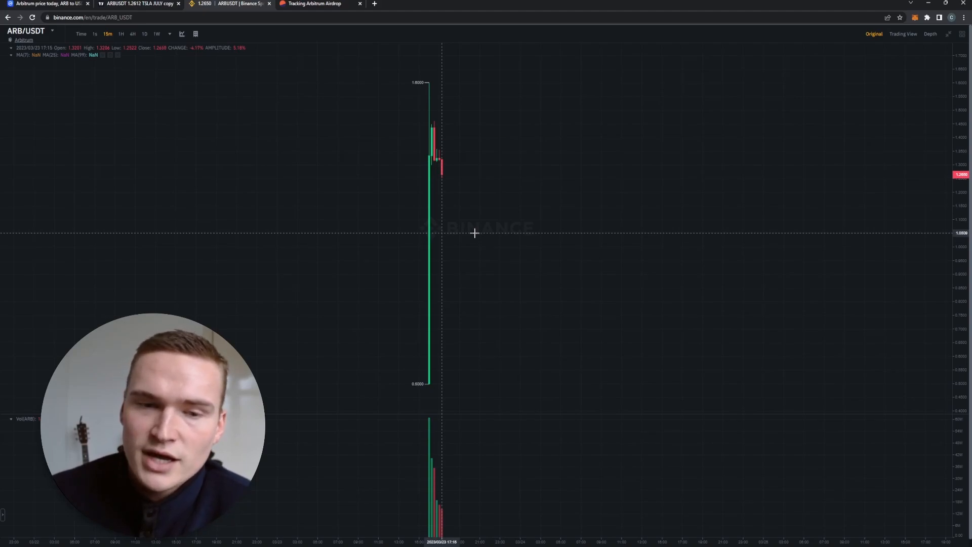
mouse_move(445, 186)
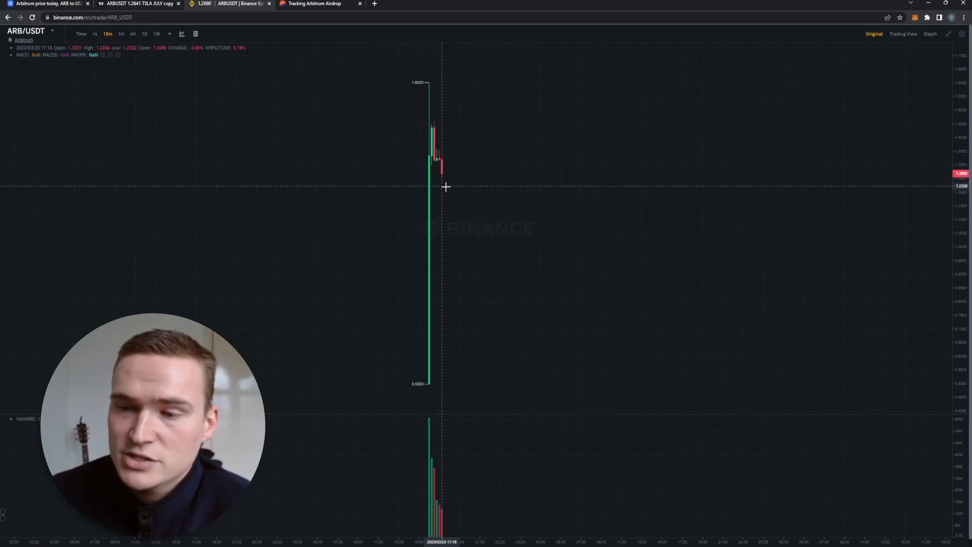
click(316, 4)
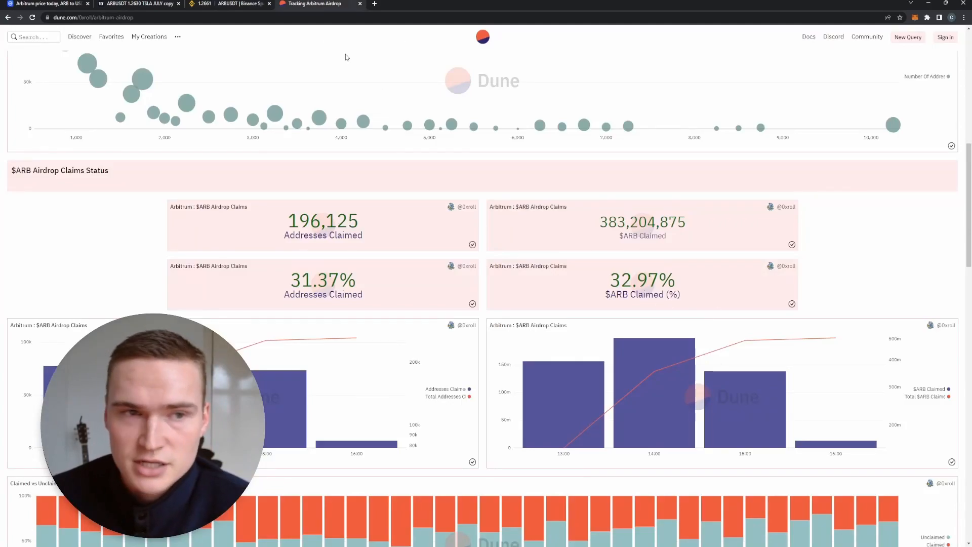
click(230, 4)
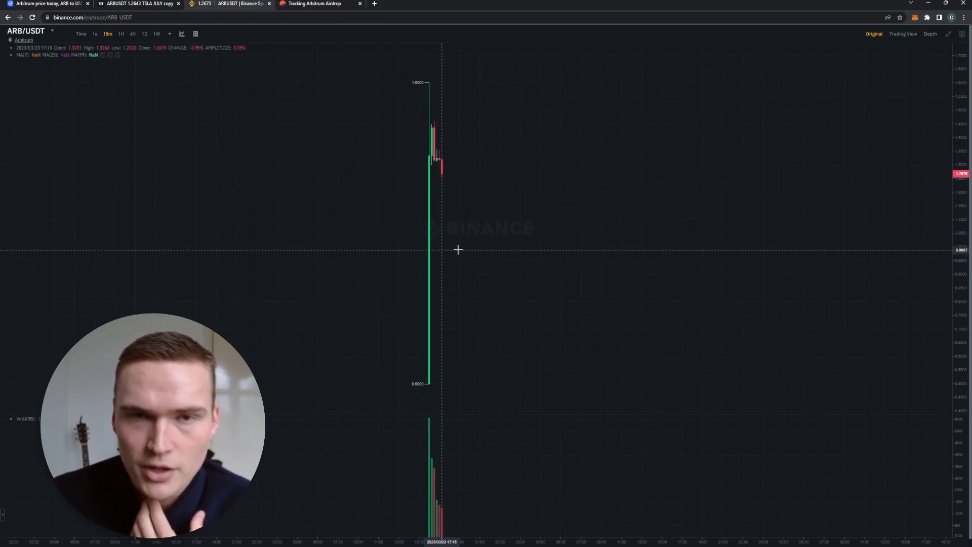
click(316, 4)
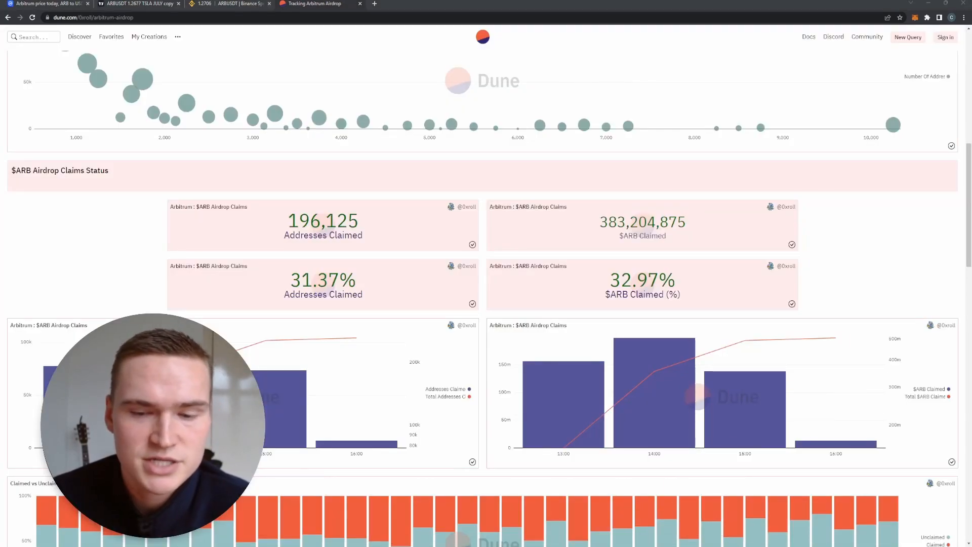
click(228, 4)
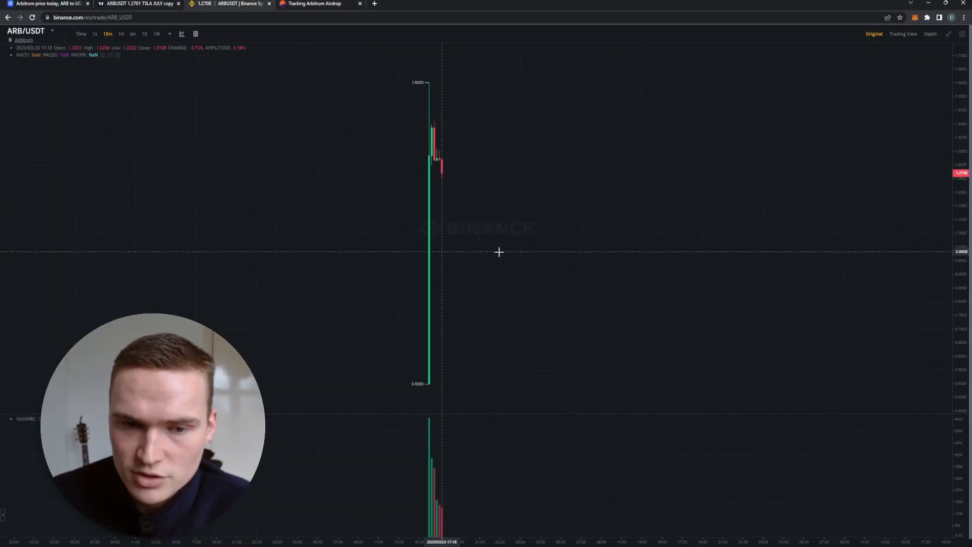